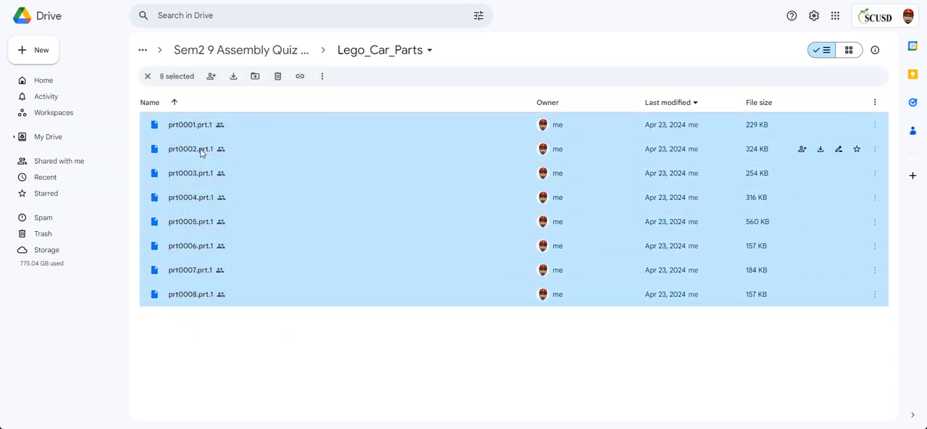
Download the eight selected Lego_Car_Parts files from Drive as one zip
left_click(233, 75)
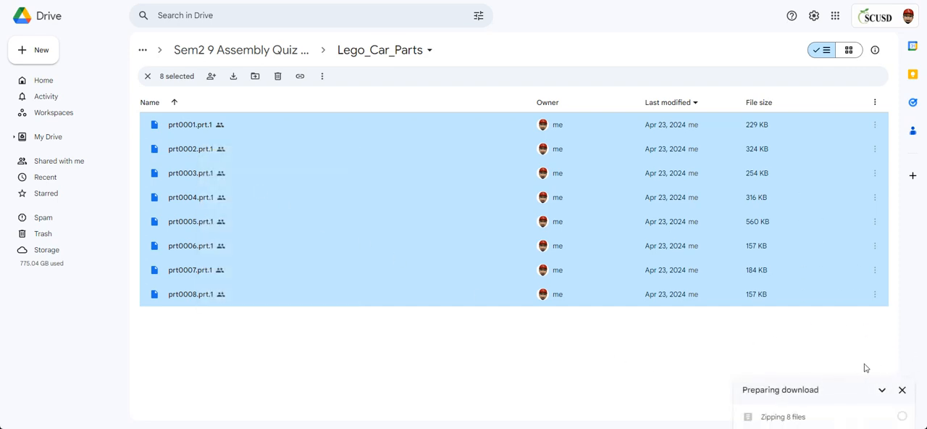
mouse_move(805, 403)
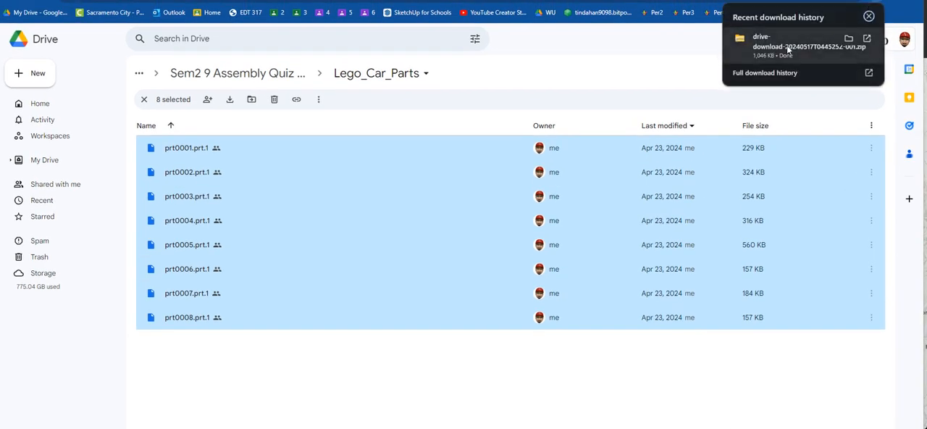
mouse_move(862, 46)
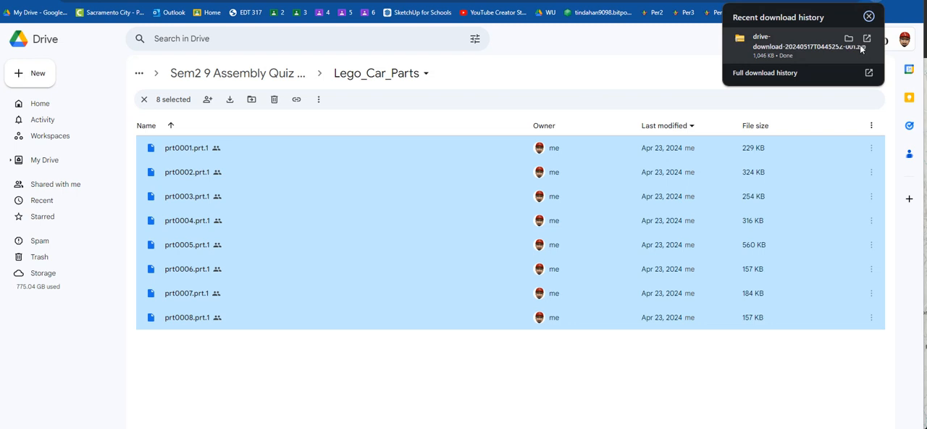
mouse_move(848, 44)
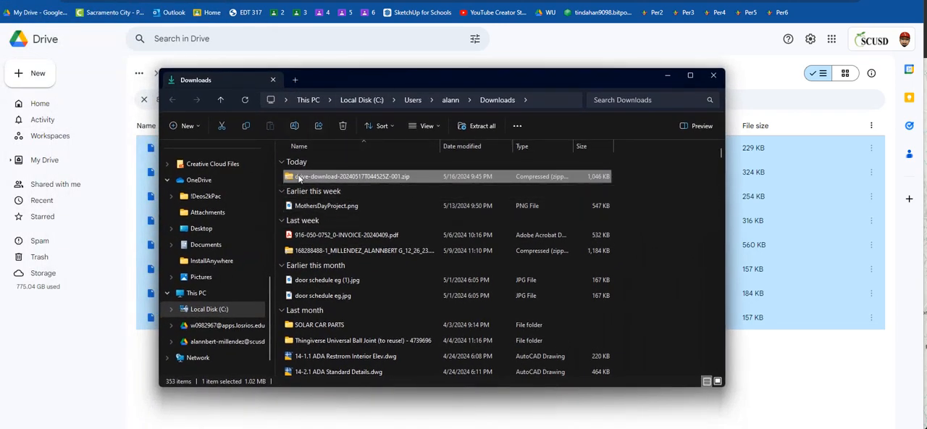
mouse_move(353, 177)
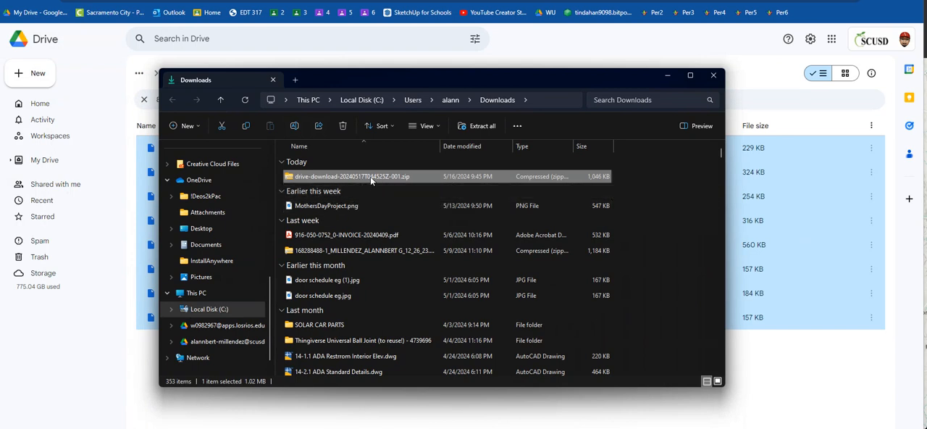
Extract the downloaded zip in Downloads into its suggested folder via Extract All
right_click(350, 177)
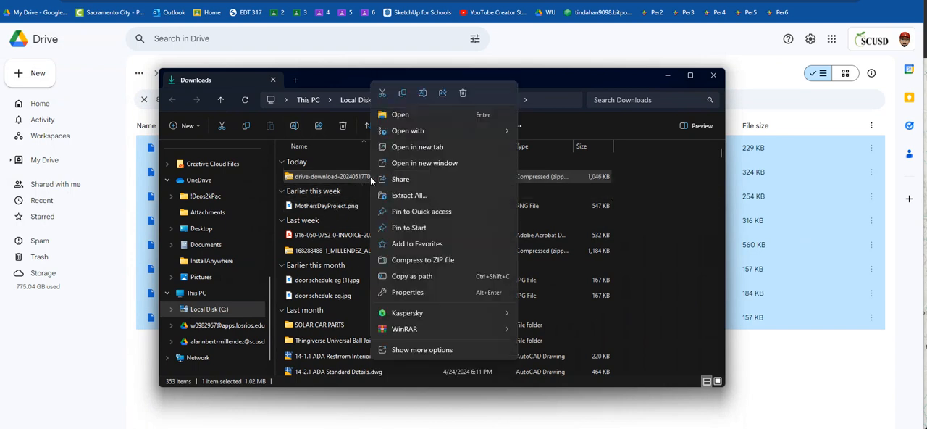
left_click(408, 194)
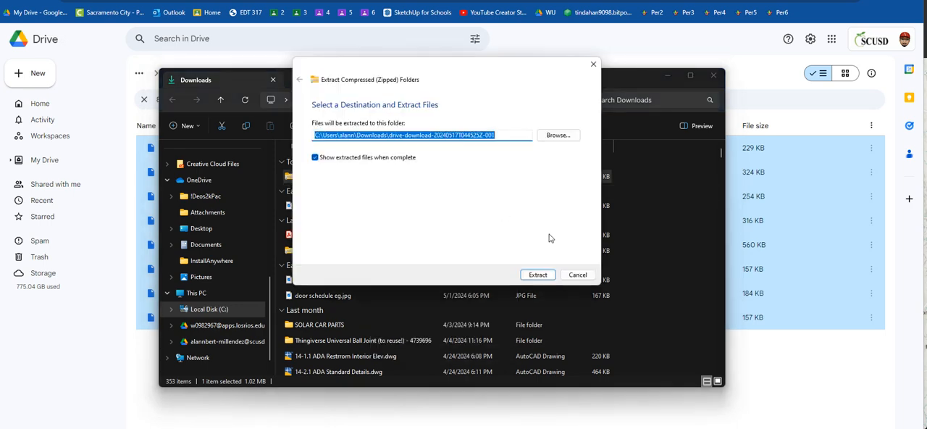
left_click(537, 275)
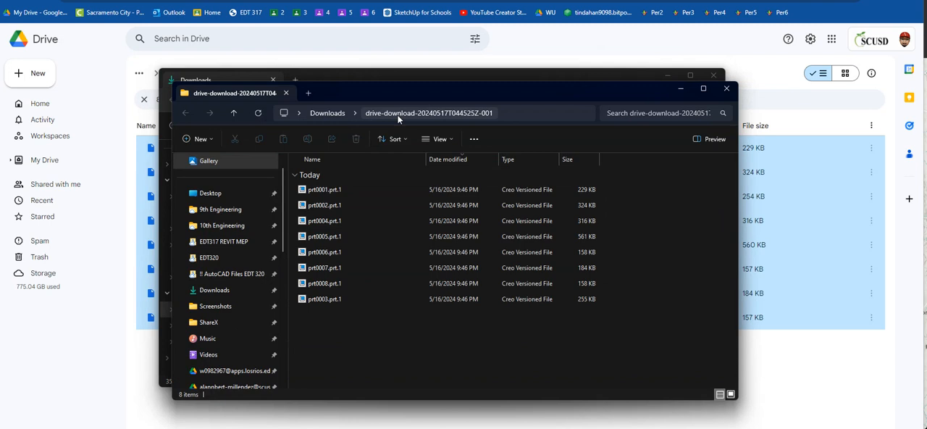
mouse_move(446, 116)
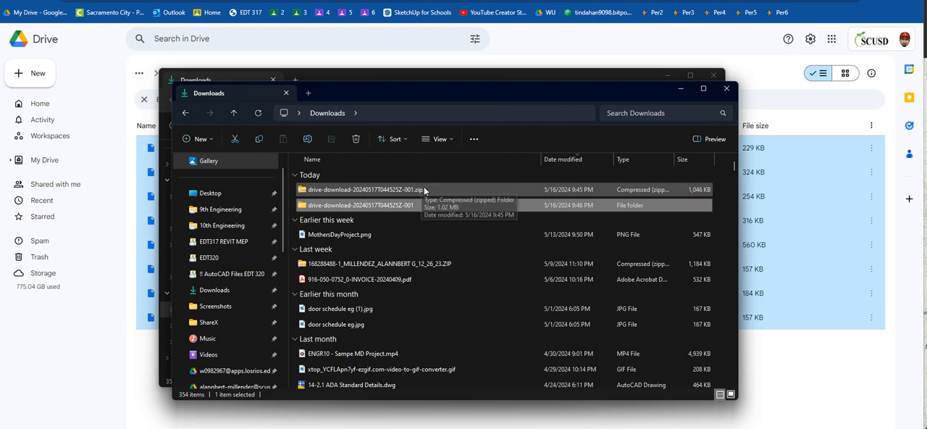
mouse_move(333, 205)
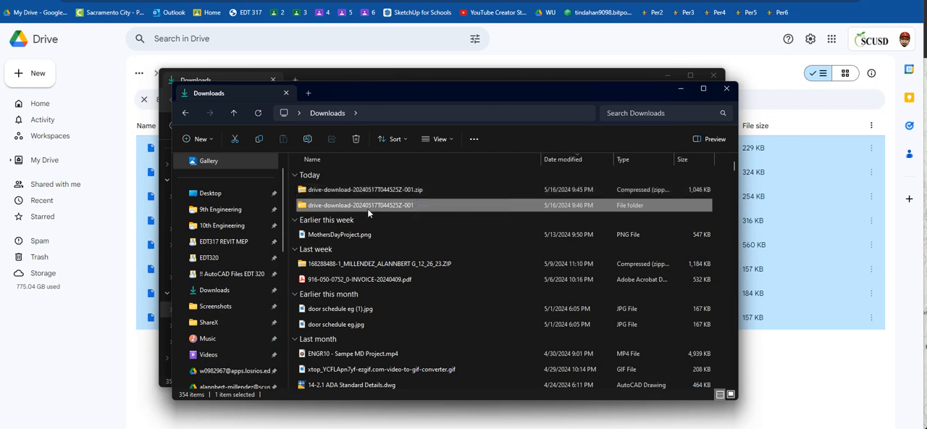
Inspect the extracted folder's Creo .prt part files
double_click(361, 204)
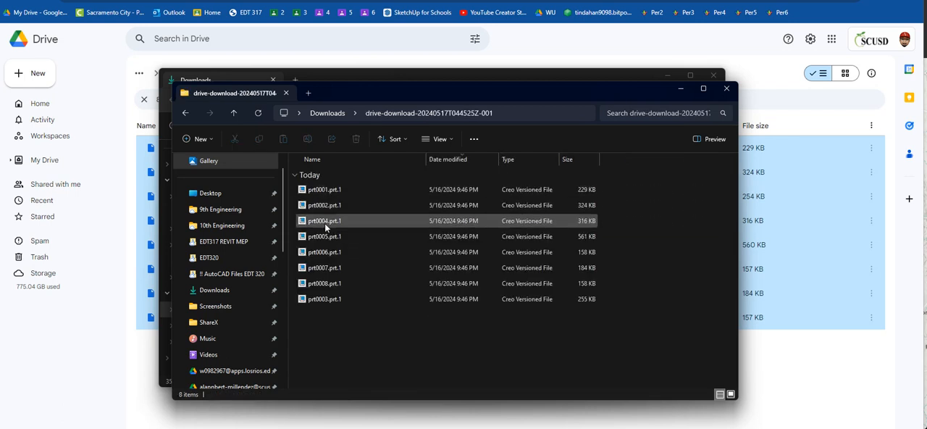
left_click(325, 188)
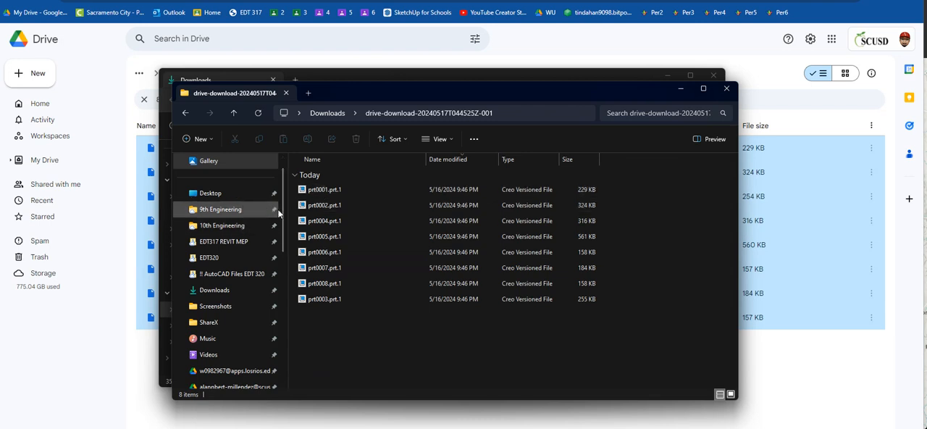
left_click(324, 188)
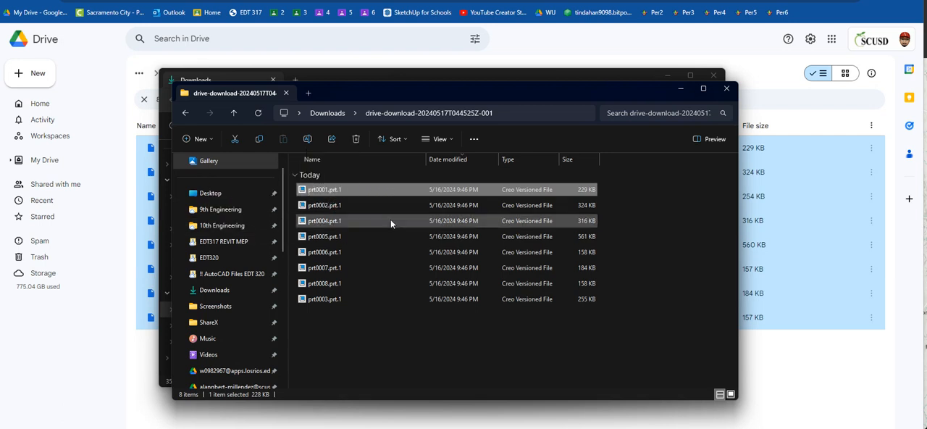
Return to Downloads and bring up the context actions for the original zip
left_click(186, 113)
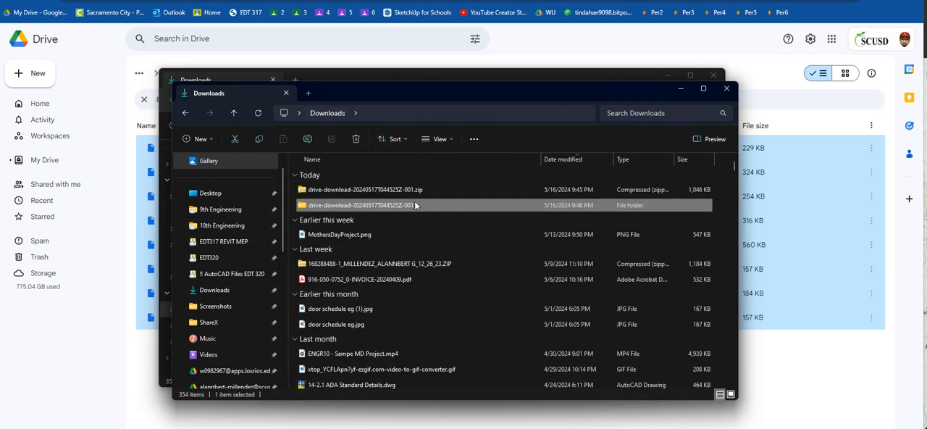
left_click(365, 188)
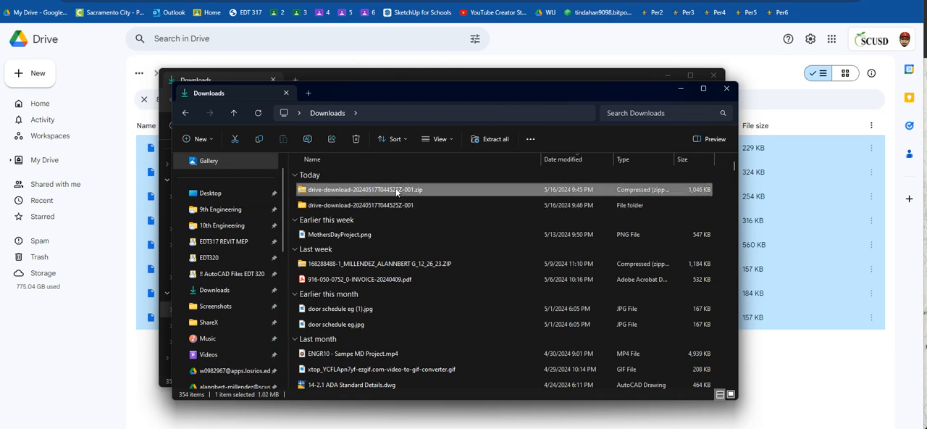
right_click(365, 188)
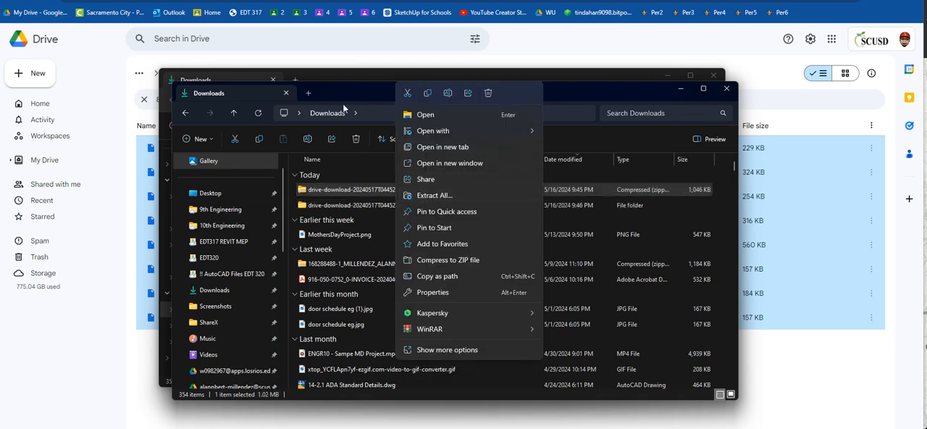